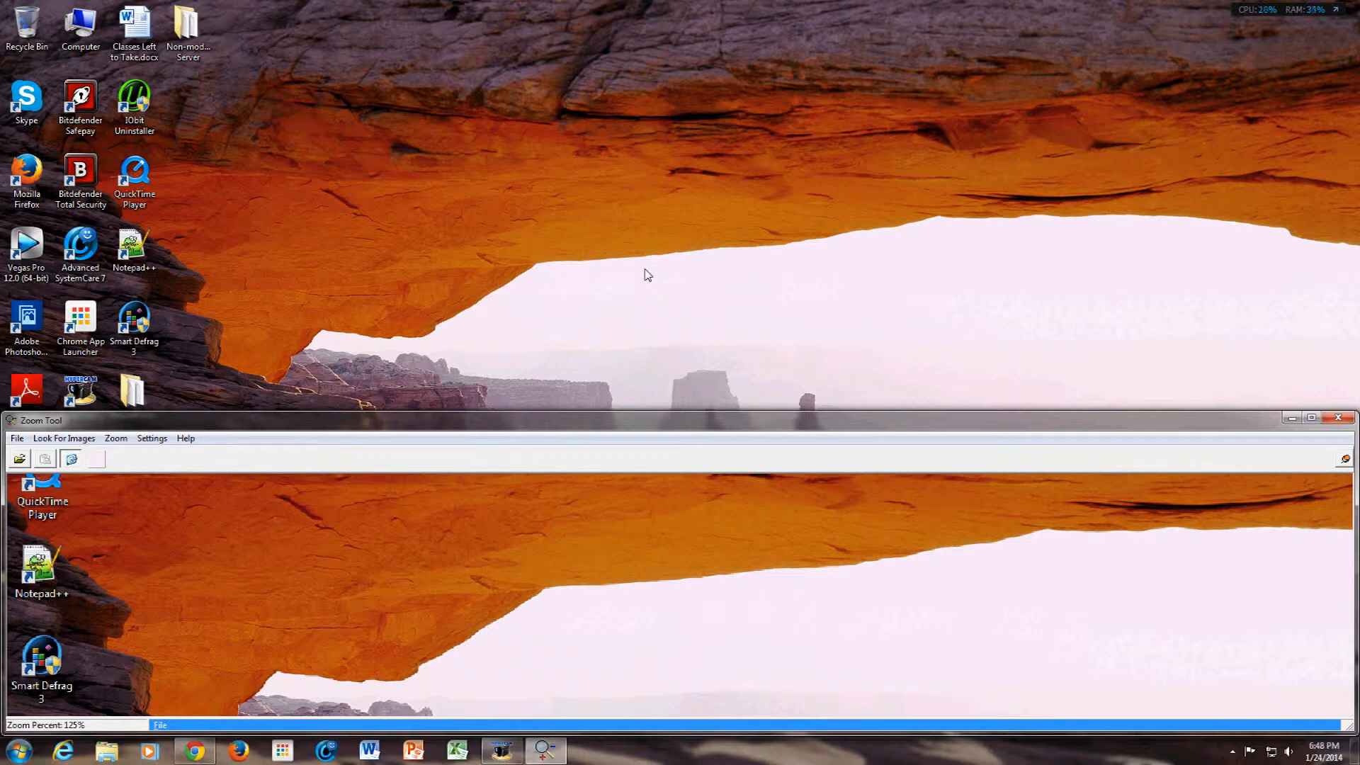
# Step: Launch Chrome from the taskbar to reach YouTube as JustUploadedTV
pyautogui.click(192, 750)
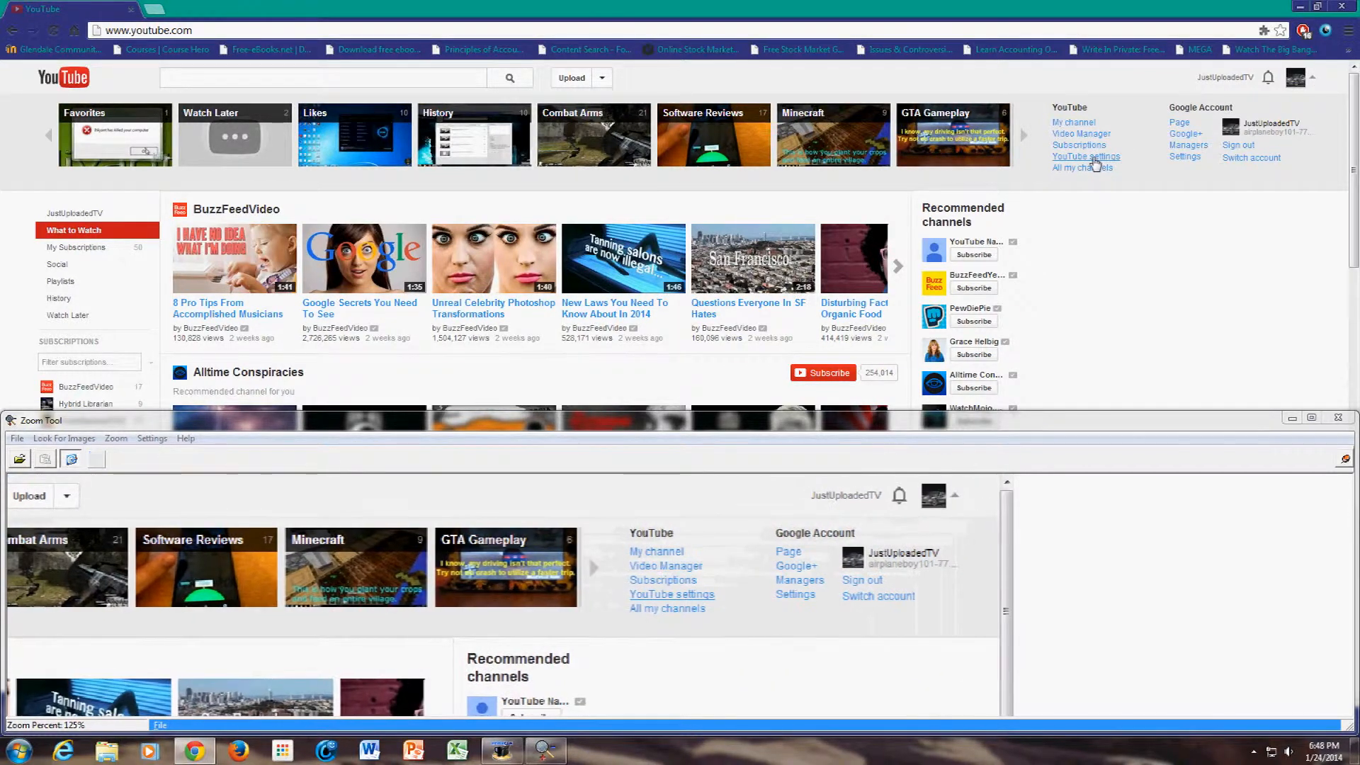
# Step: Choose YouTube settings from the account menu to view the JustUploadedTV overview
pyautogui.click(1086, 156)
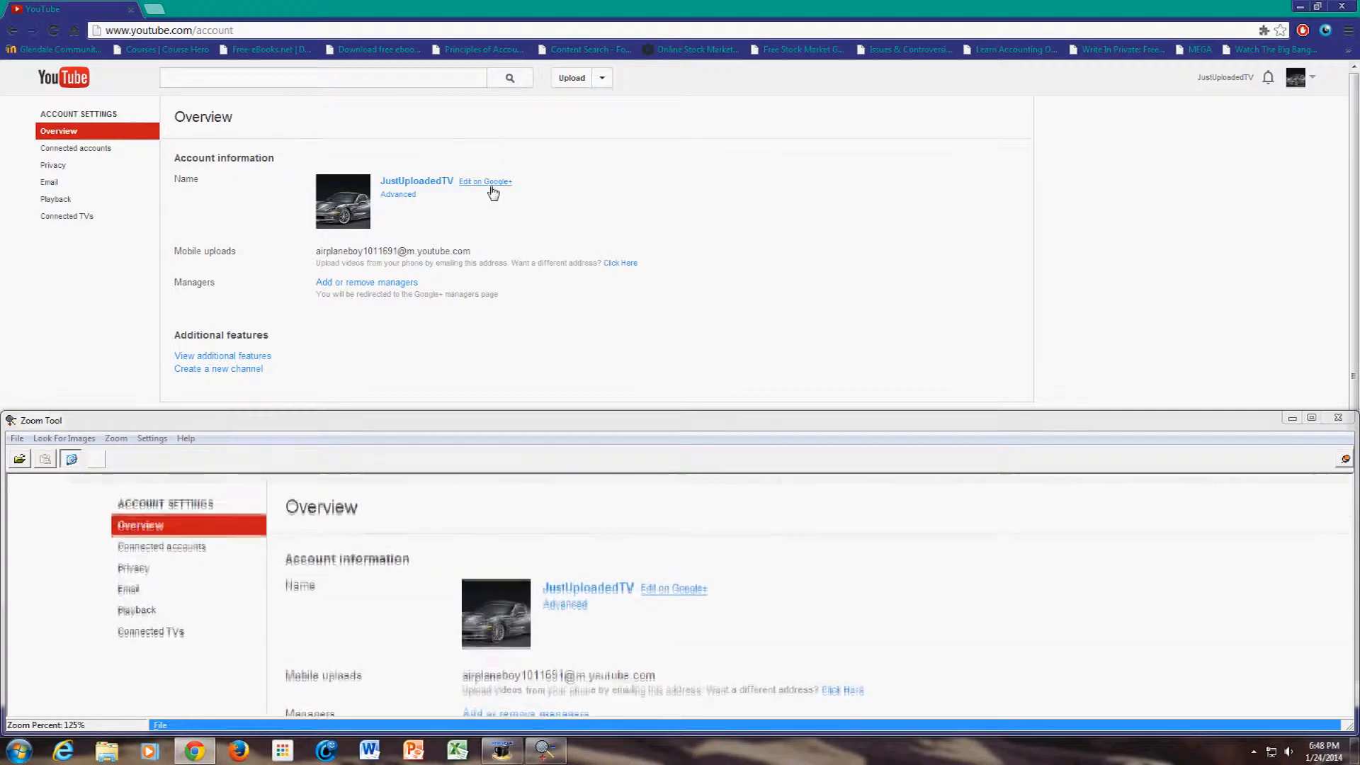
# Step: Follow the Edit on Google+ link beside the JustUploadedTV channel name
pyautogui.click(484, 181)
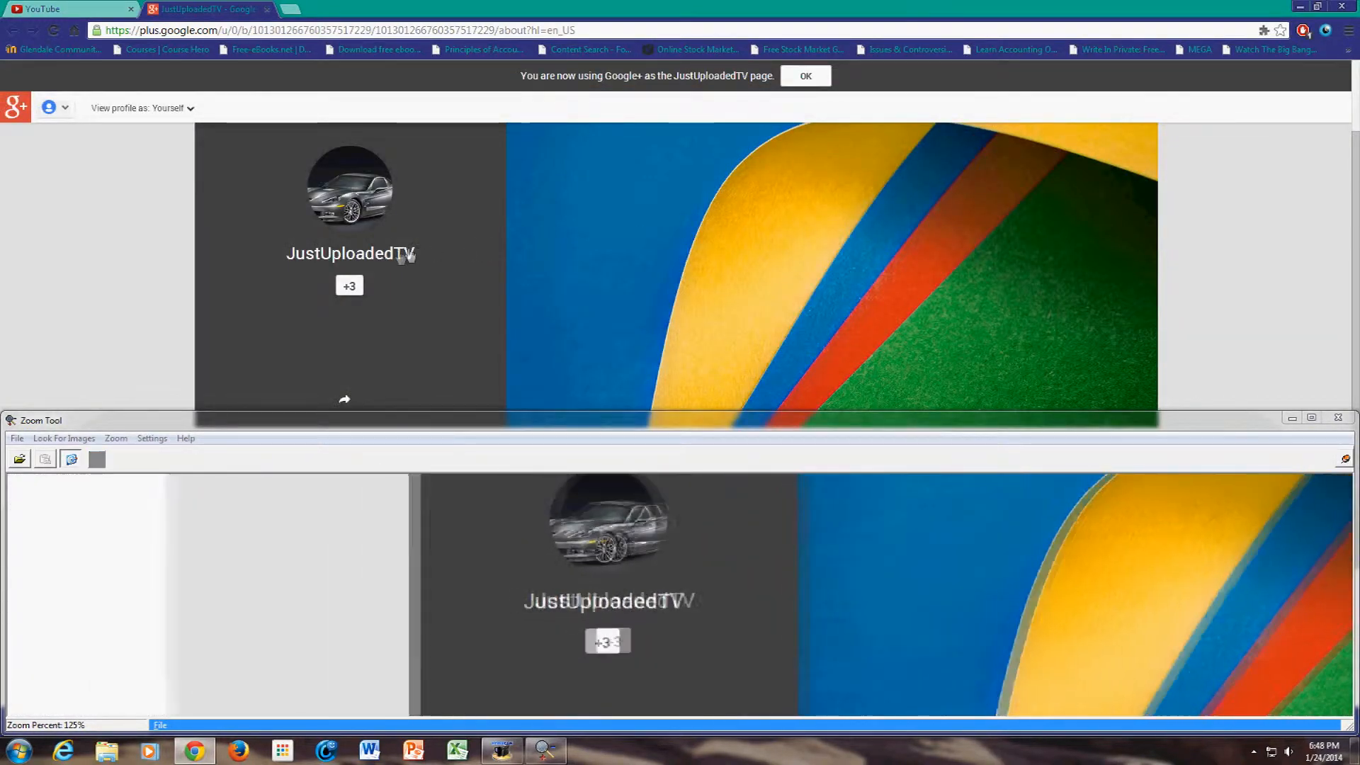
# Step: Change the Google+ display name from JustUploadedTV to IronClad and save
pyautogui.click(350, 253)
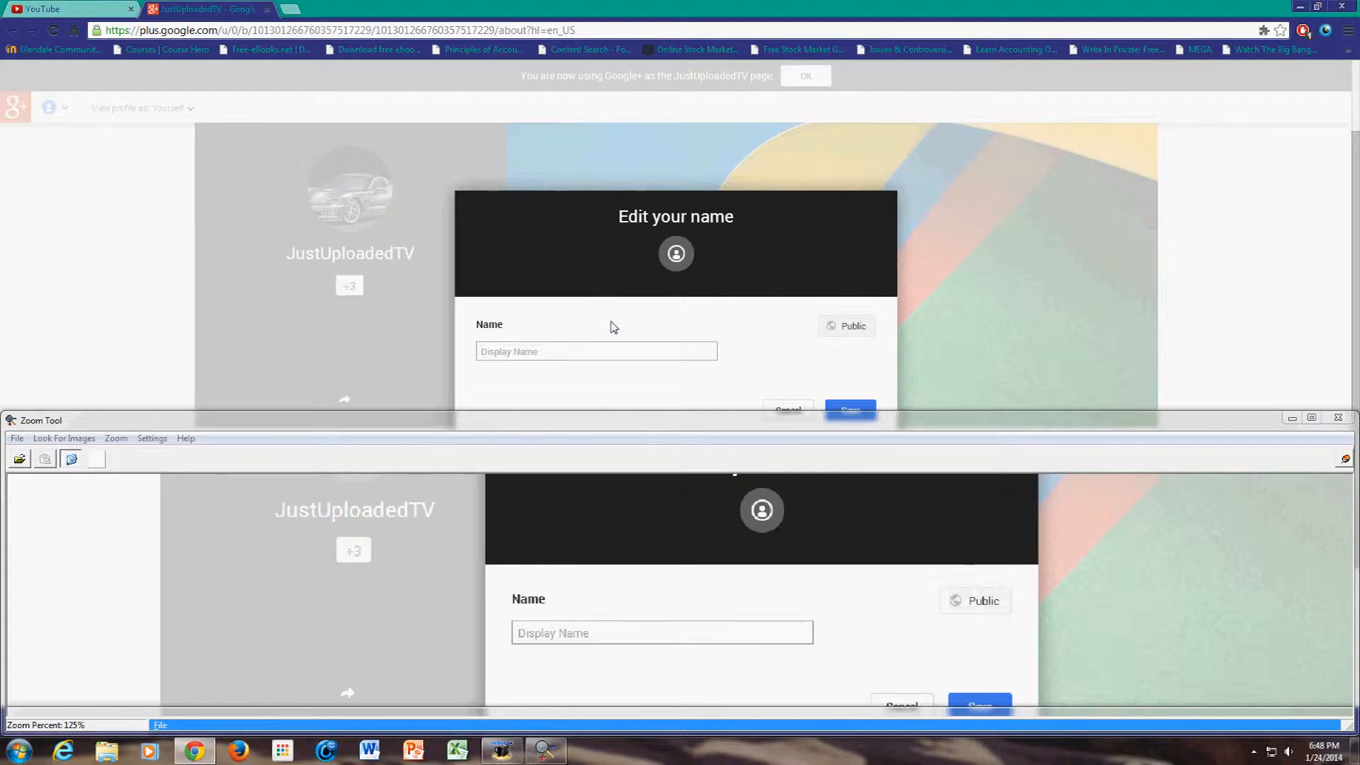
pyautogui.write('In')
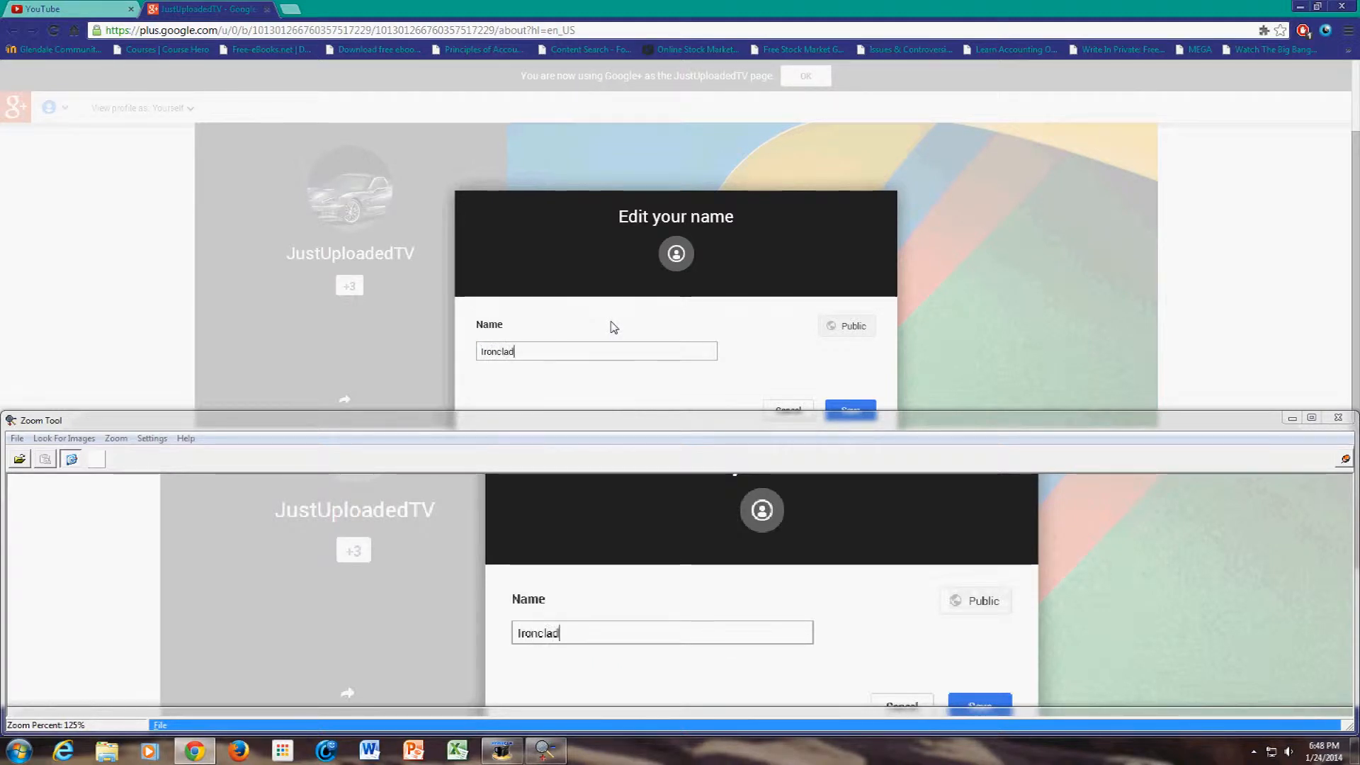
pyautogui.press('Backspace')
pyautogui.write('C')
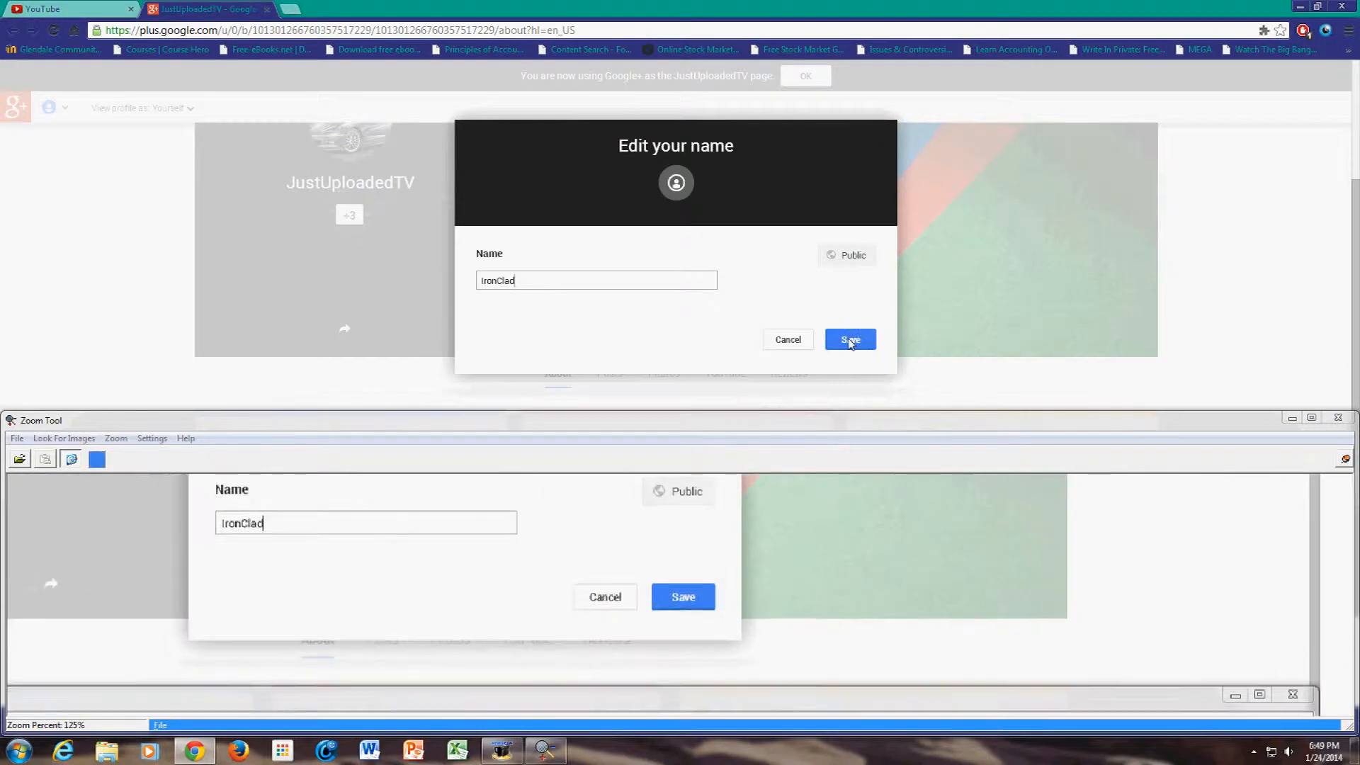
pyautogui.click(849, 340)
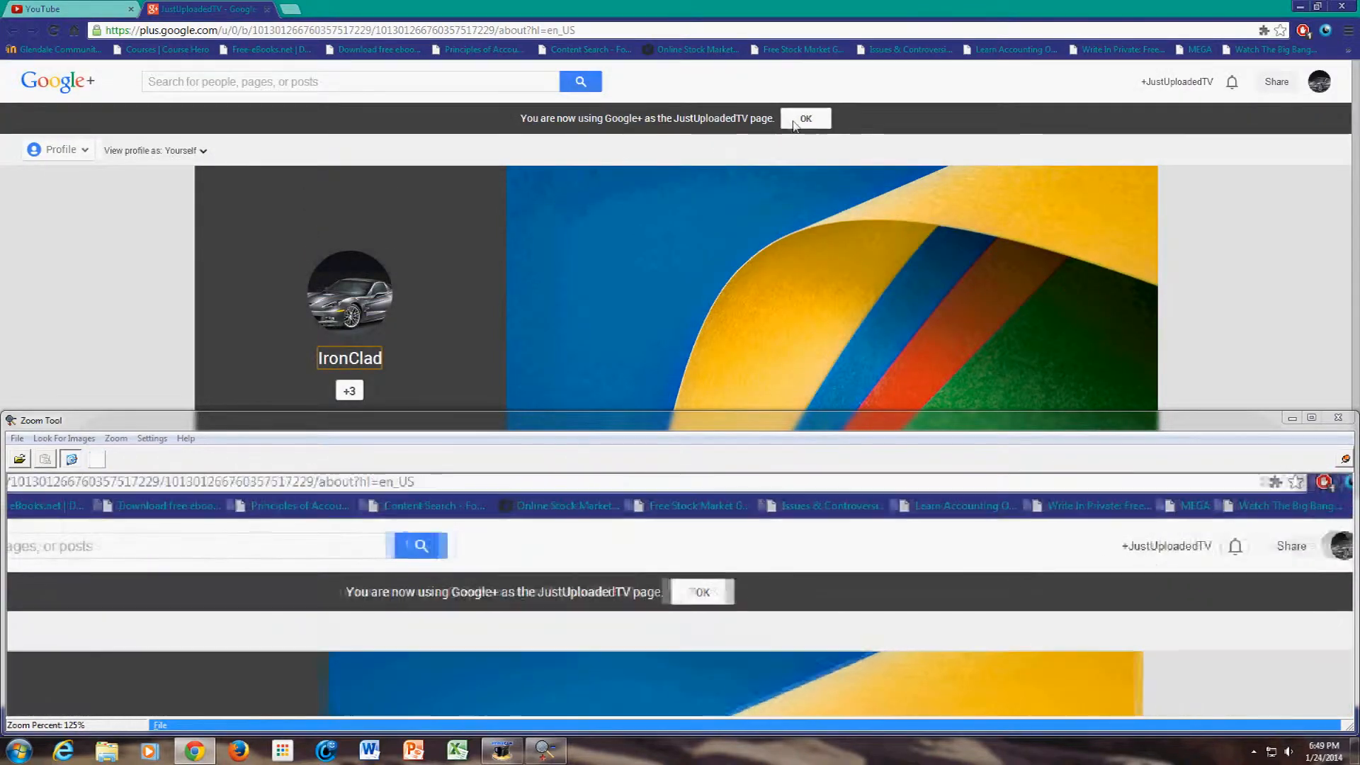
# Step: Dismiss the Google+ notice and bring up YouTube's account options showing IronClad
pyautogui.click(804, 118)
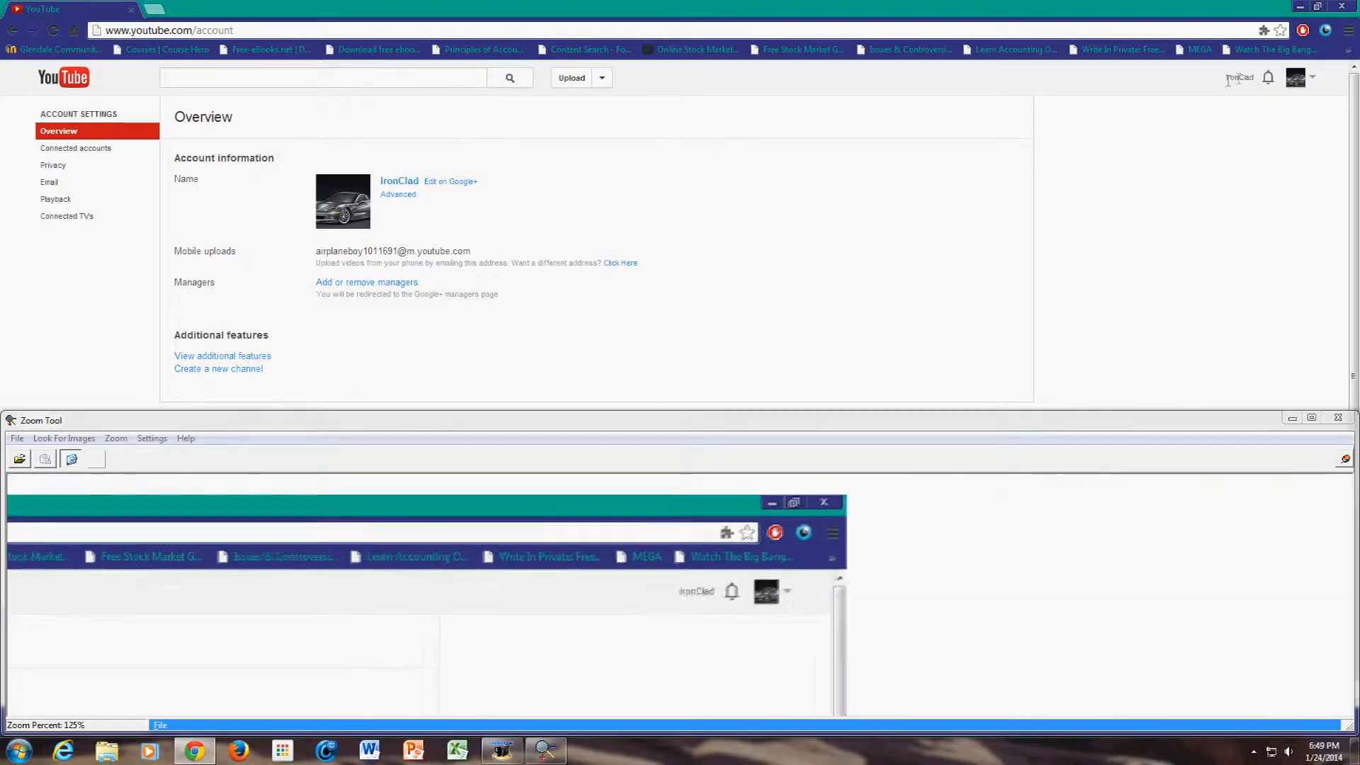
pyautogui.click(1301, 78)
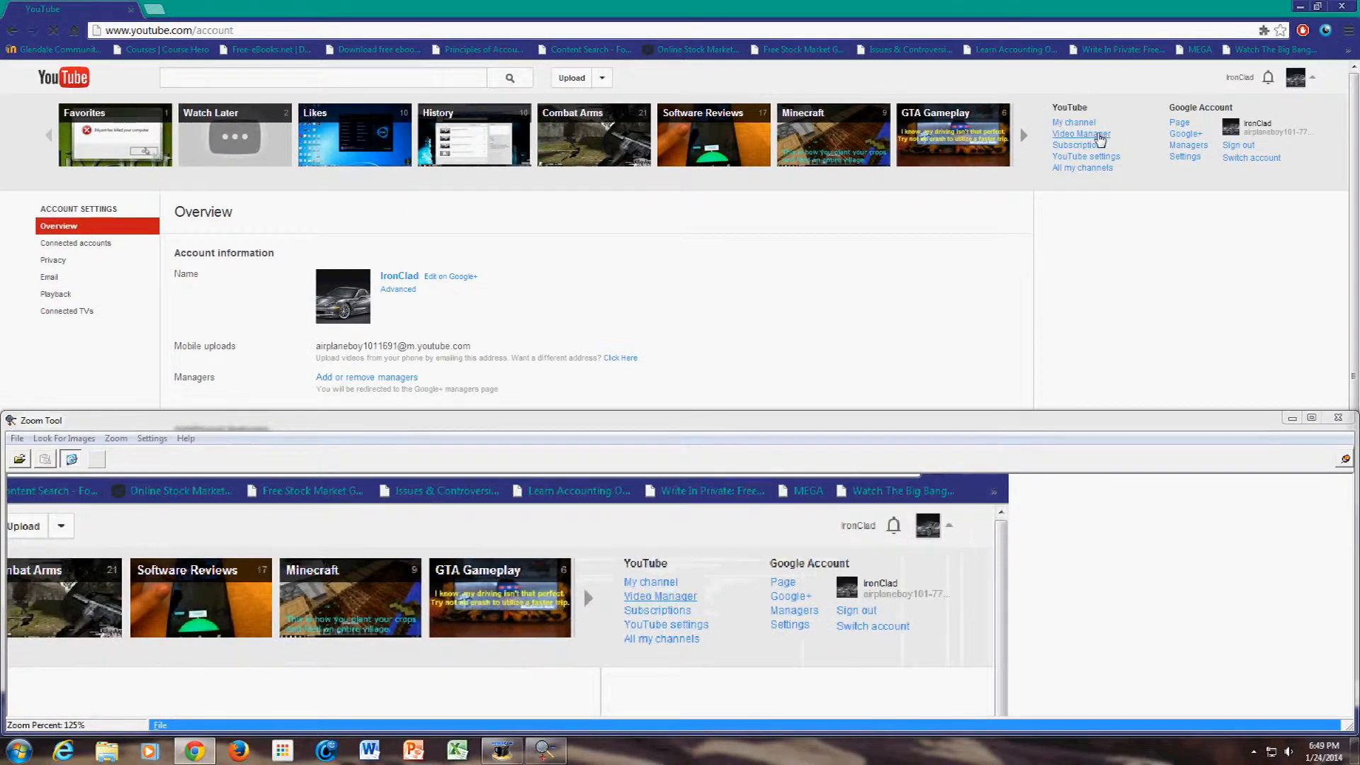
# Step: Check the Minecraft Forge video's edit page shows IronClad, then return to Video Manager
pyautogui.click(1080, 134)
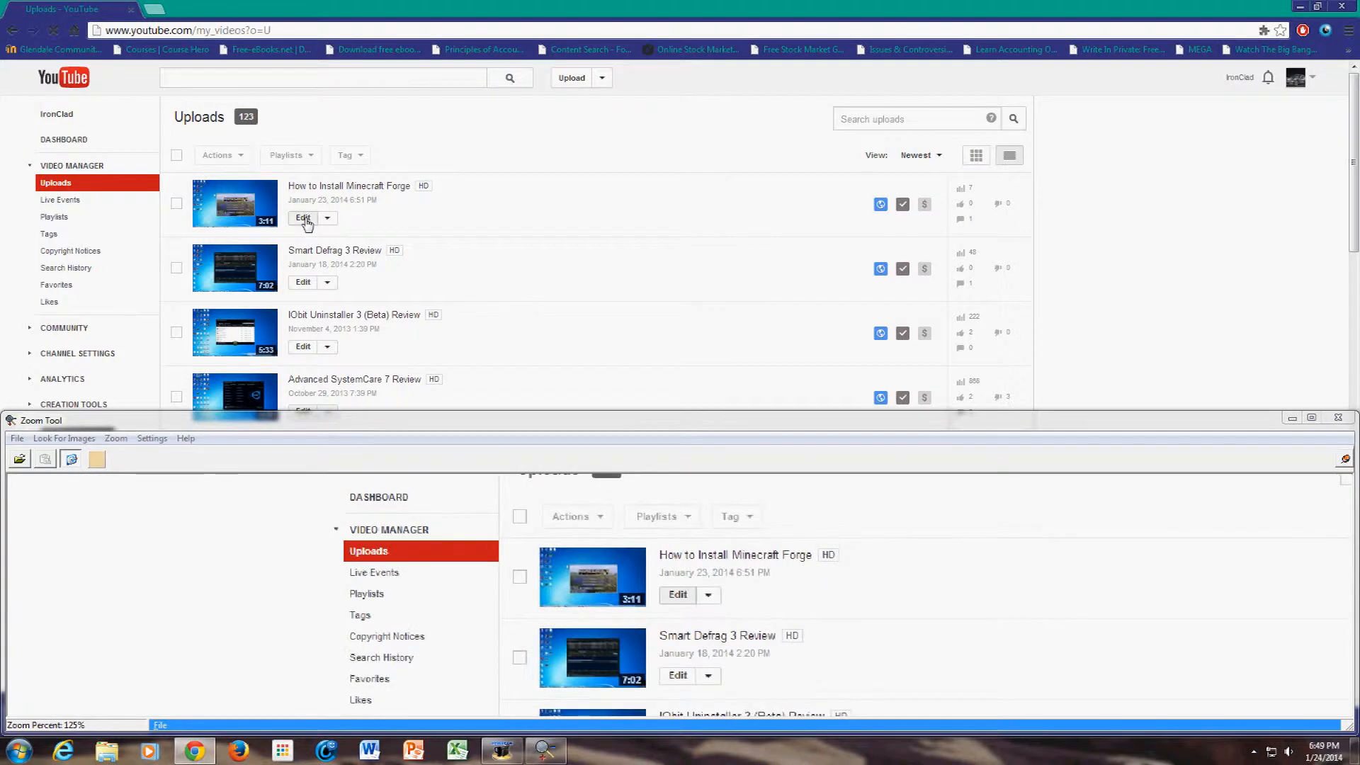
pyautogui.click(302, 217)
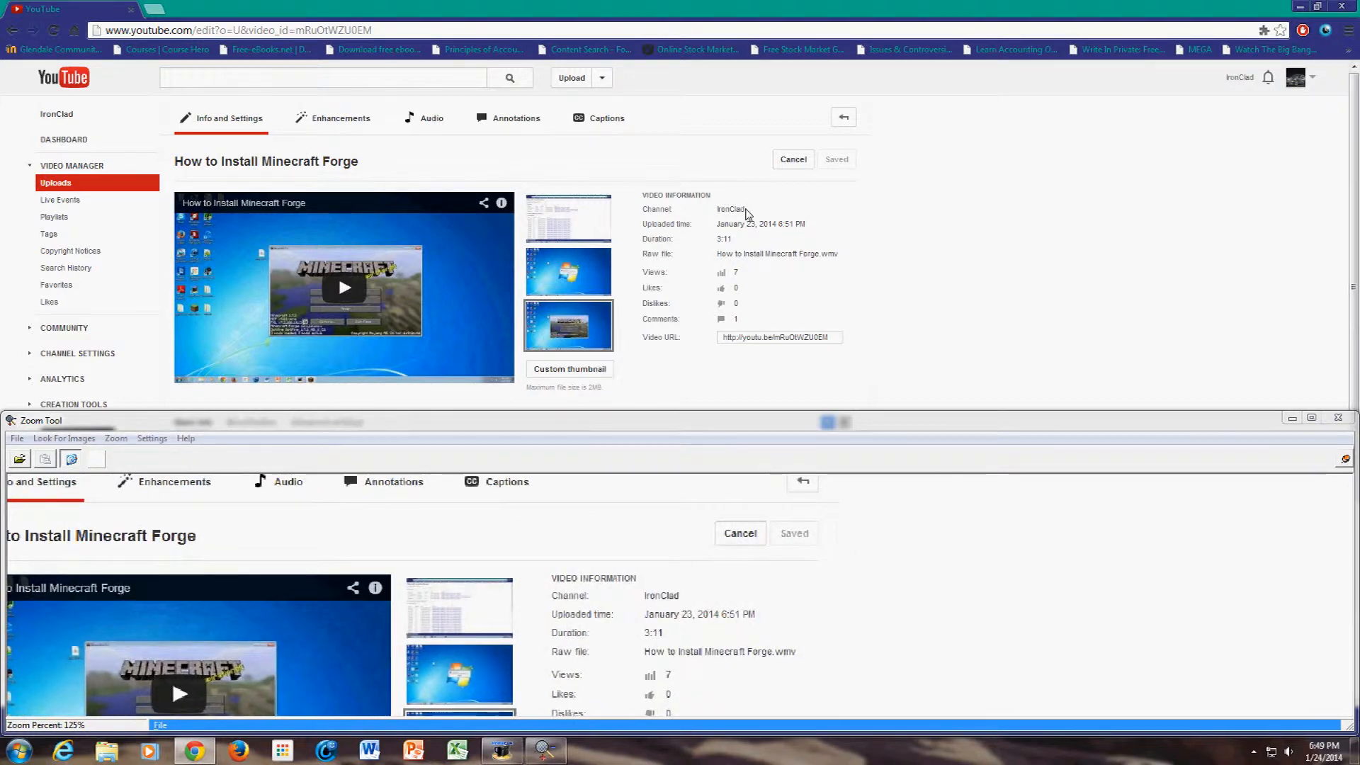
pyautogui.scroll(-3)
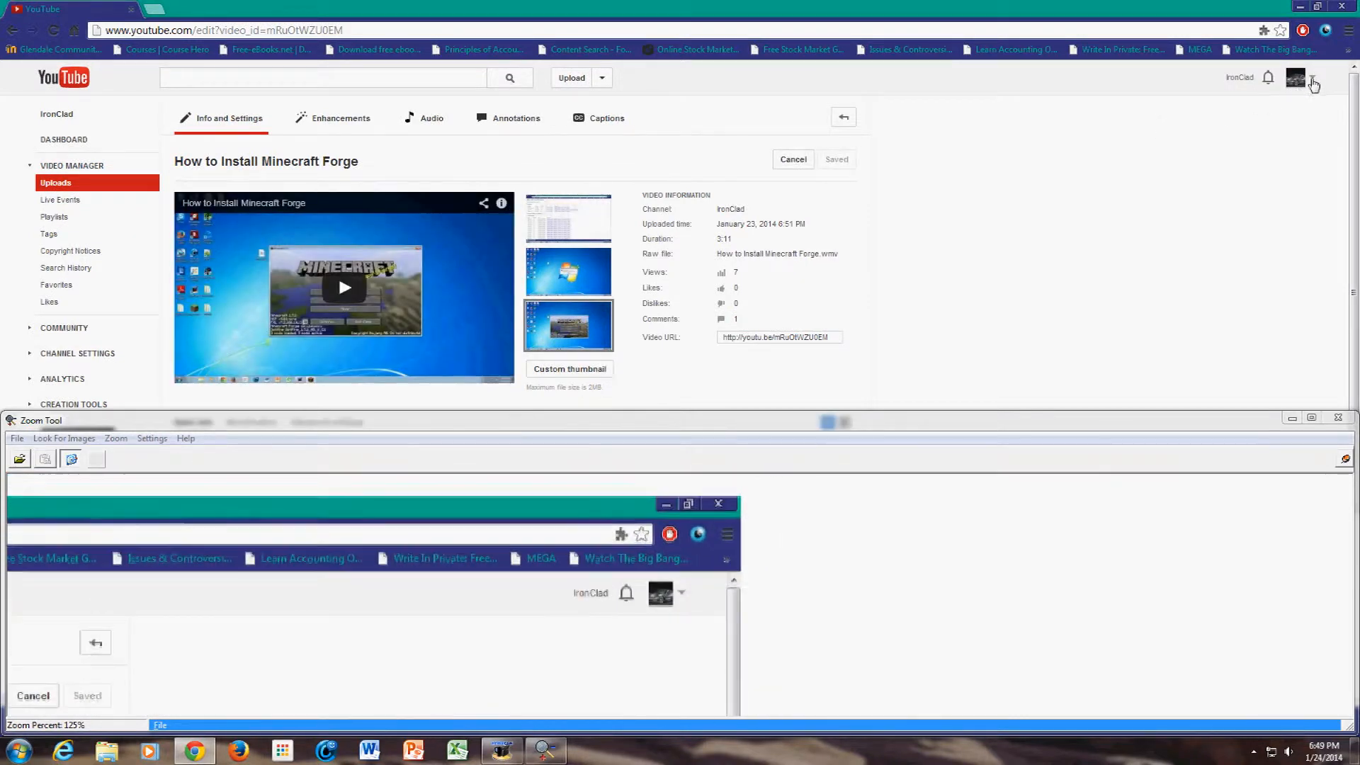
pyautogui.click(1312, 80)
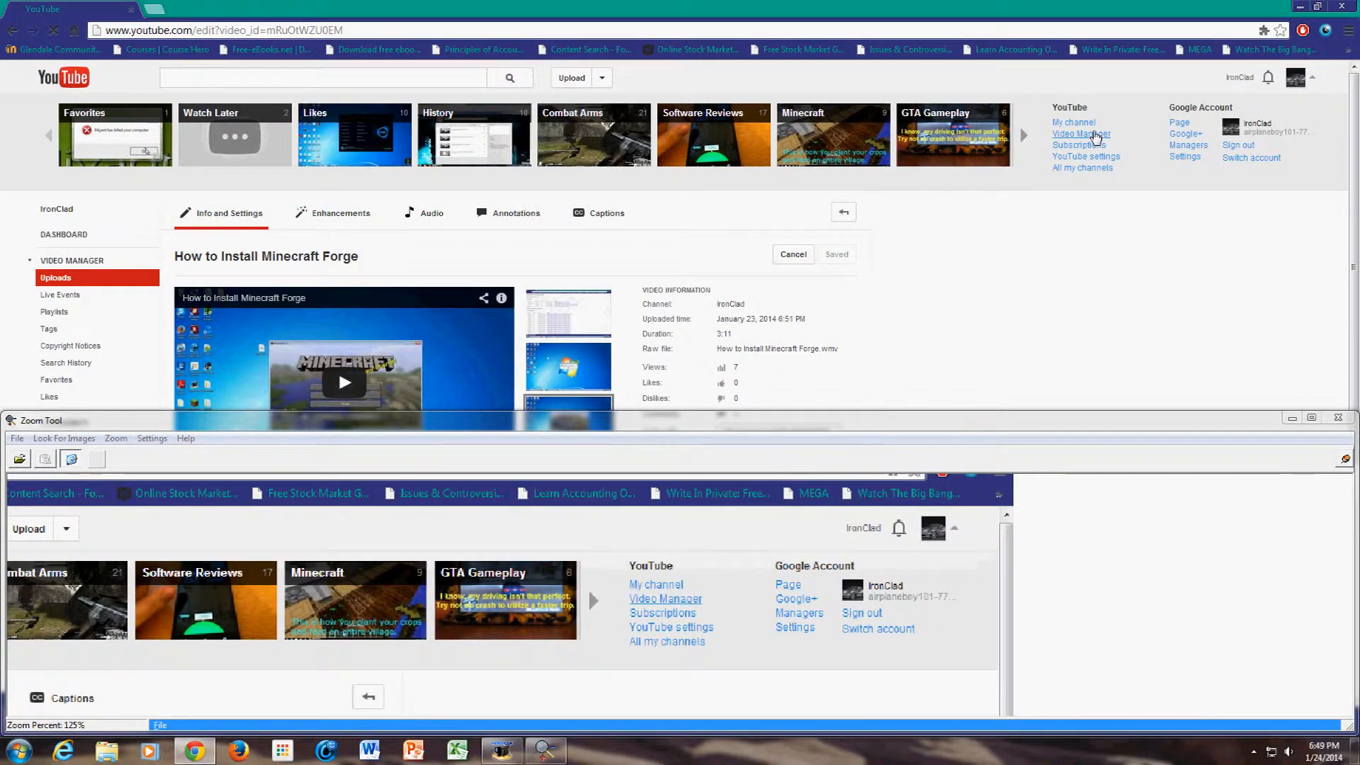
pyautogui.click(1079, 133)
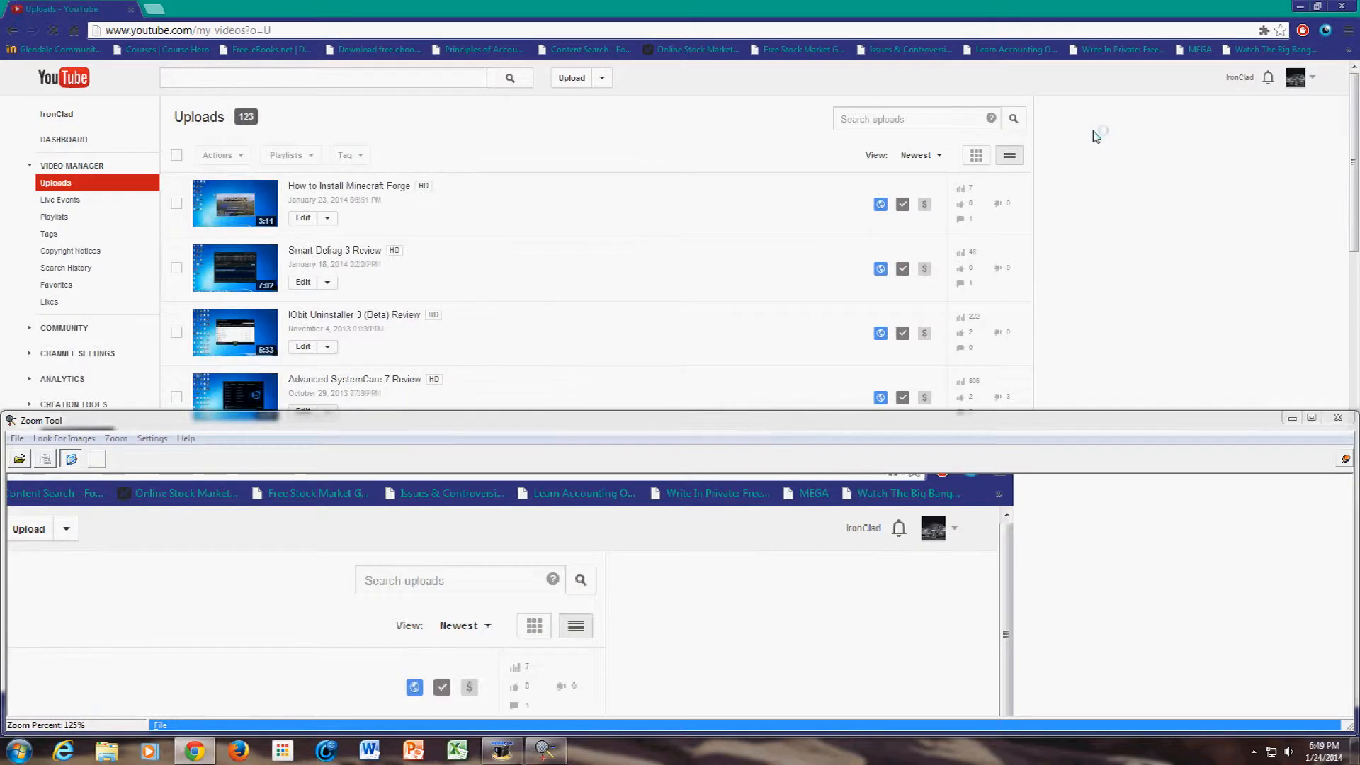
# Step: Open the How to Install Minecraft Forge watch page and scroll to the IronClad uploader name
pyautogui.click(348, 186)
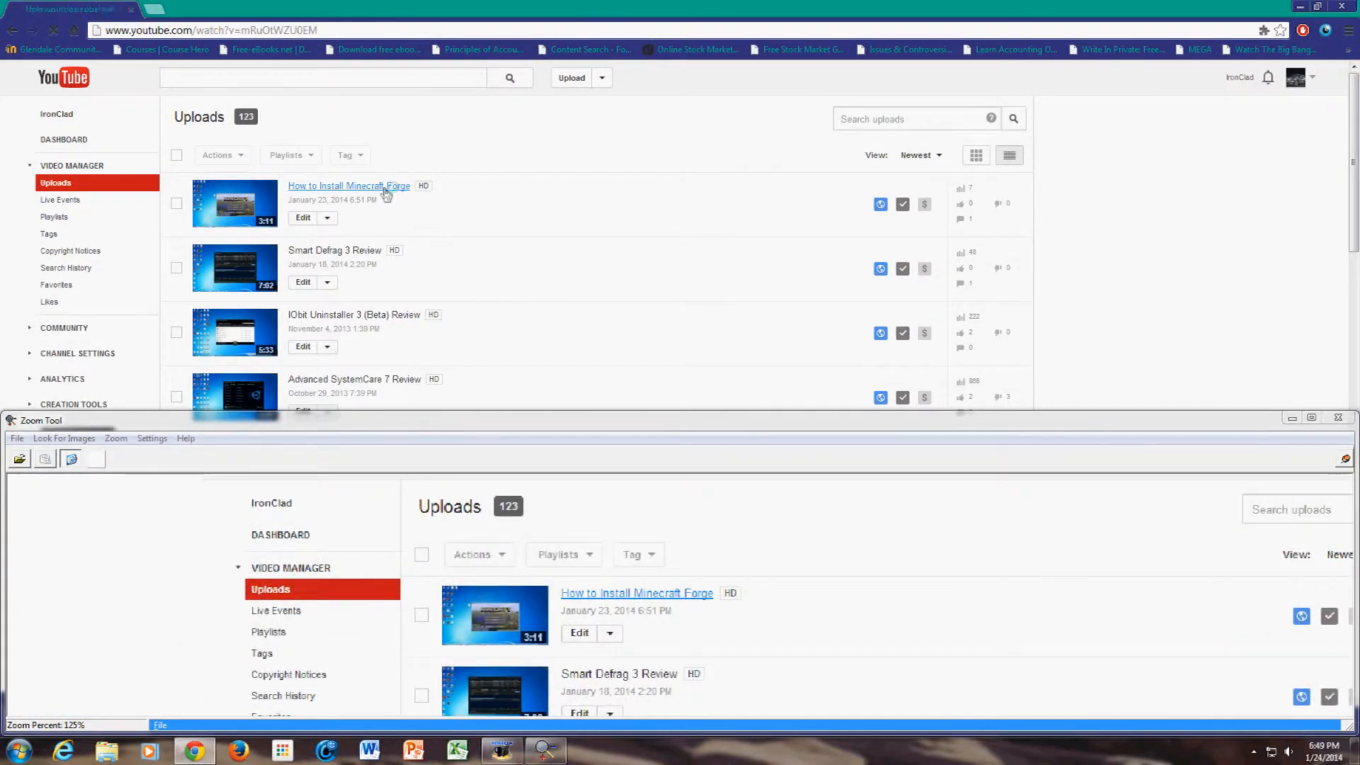
pyautogui.click(347, 185)
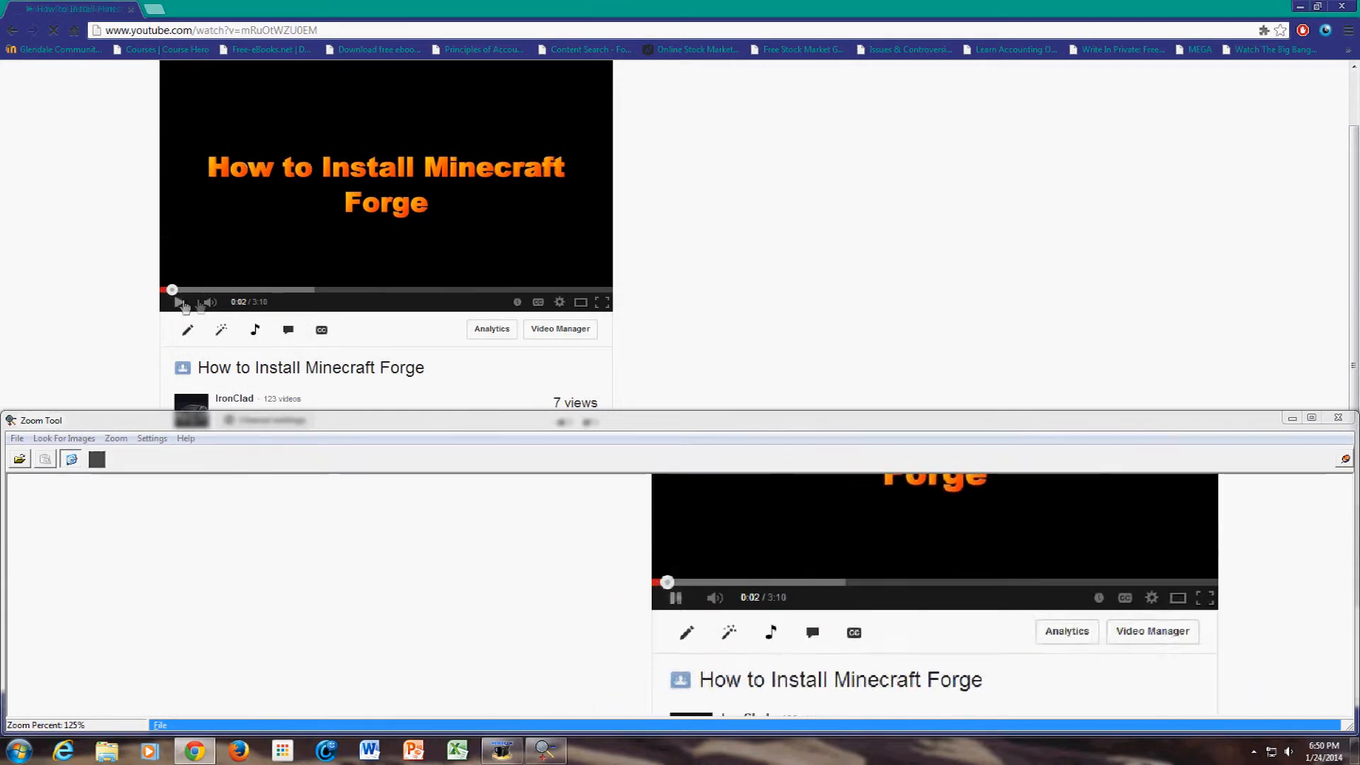
pyautogui.scroll(-3)
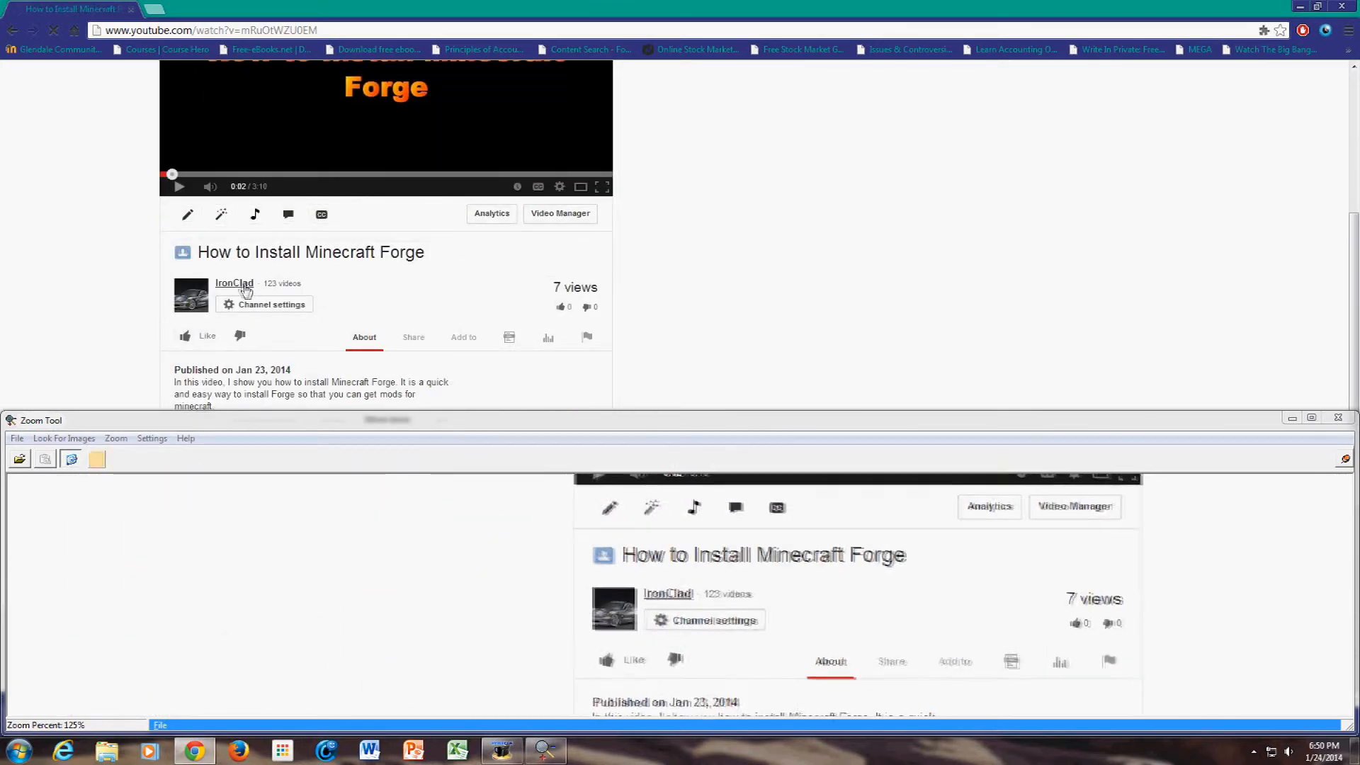